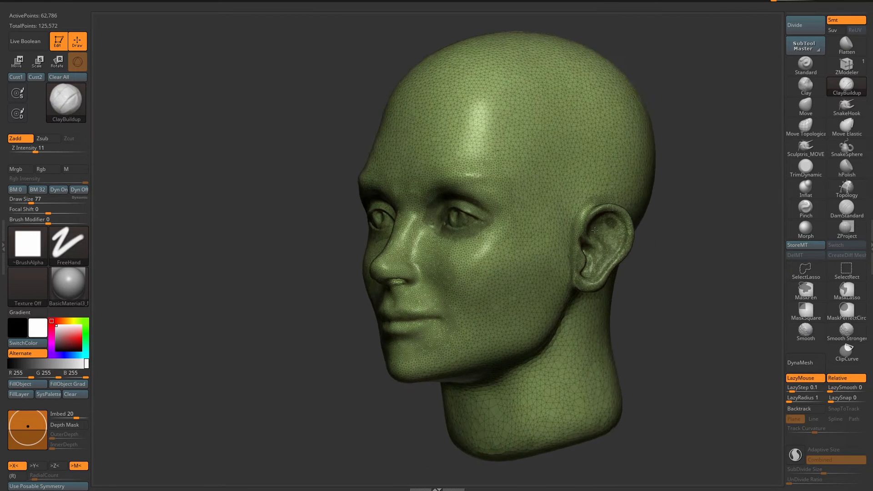
- Lasso-hide the head except two scalp patches, then dismiss the Sculptris mode disabled notice
drag(592, 229, 604, 231)
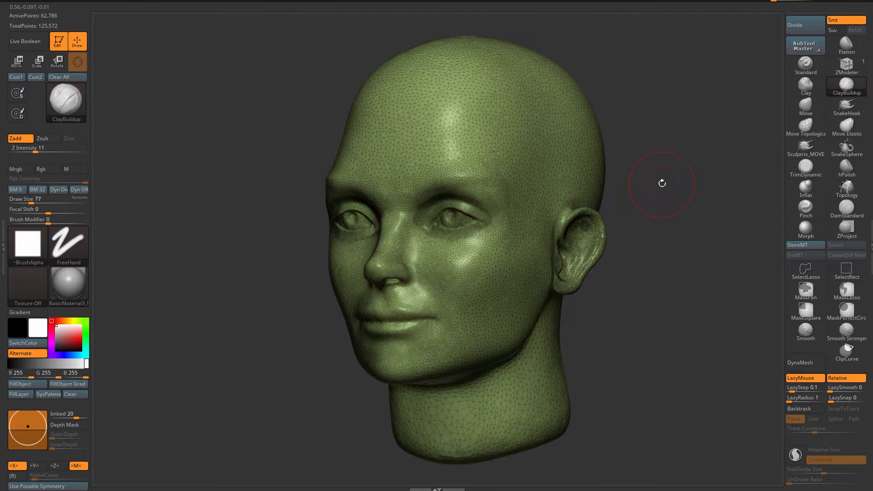
mouse_move(652, 209)
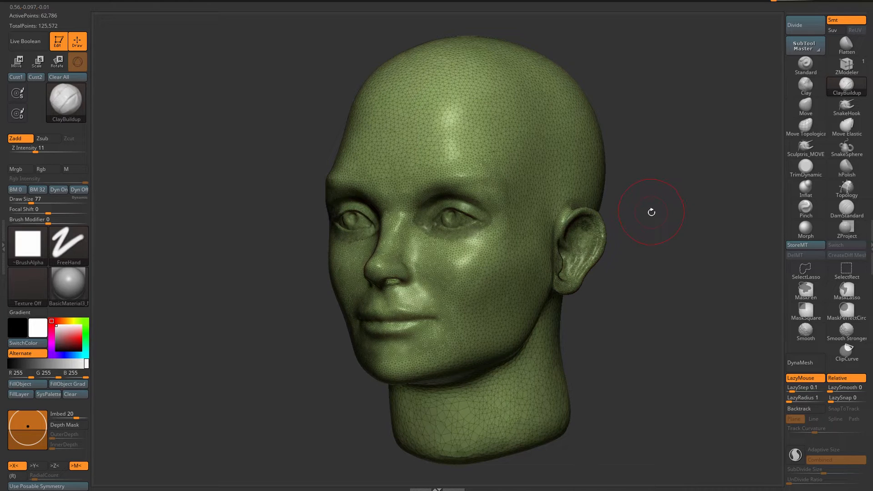
mouse_move(796, 456)
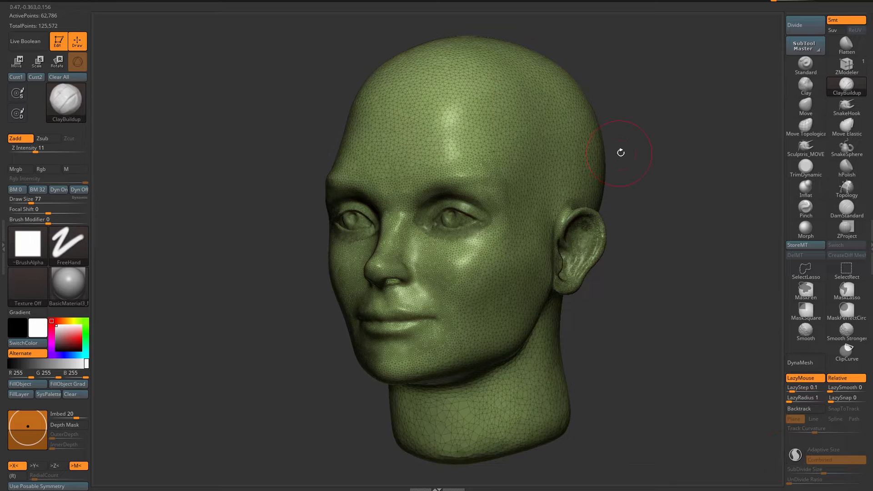
click(805, 270)
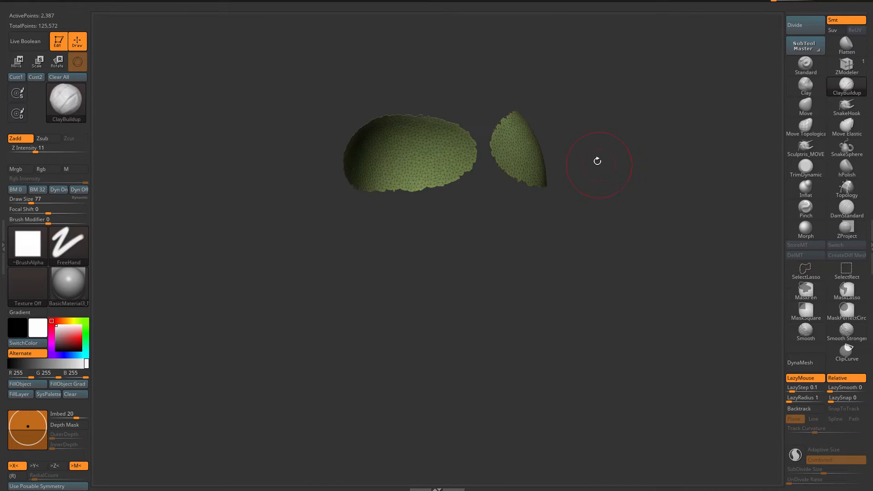
mouse_move(590, 254)
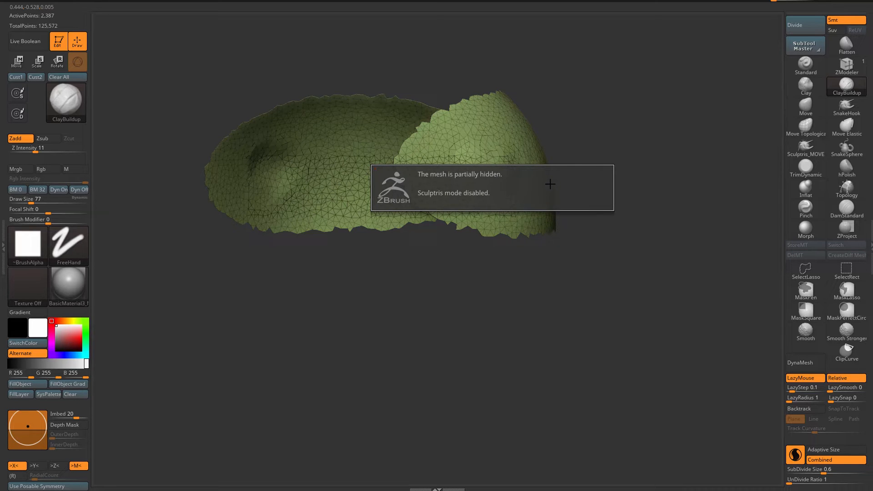
click(806, 291)
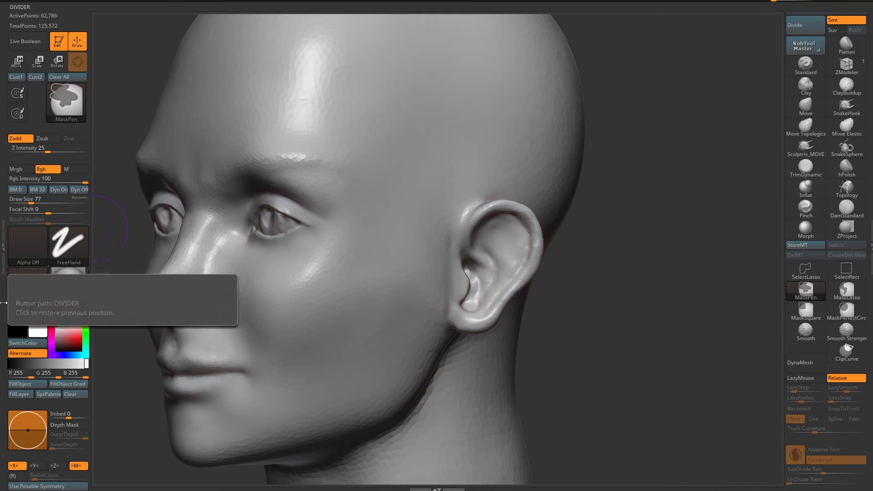
- Dismiss the Auto Masking warning, smooth around the ear, and return to ClayBuildup
click(846, 86)
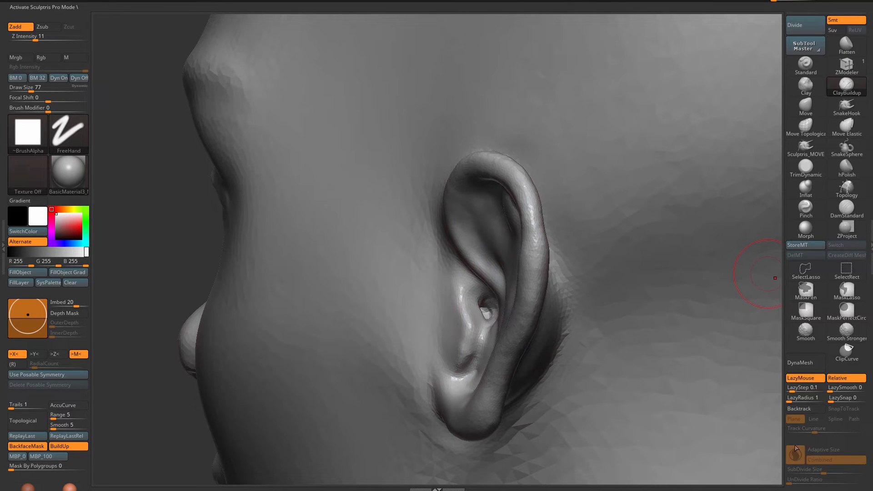
mouse_move(797, 454)
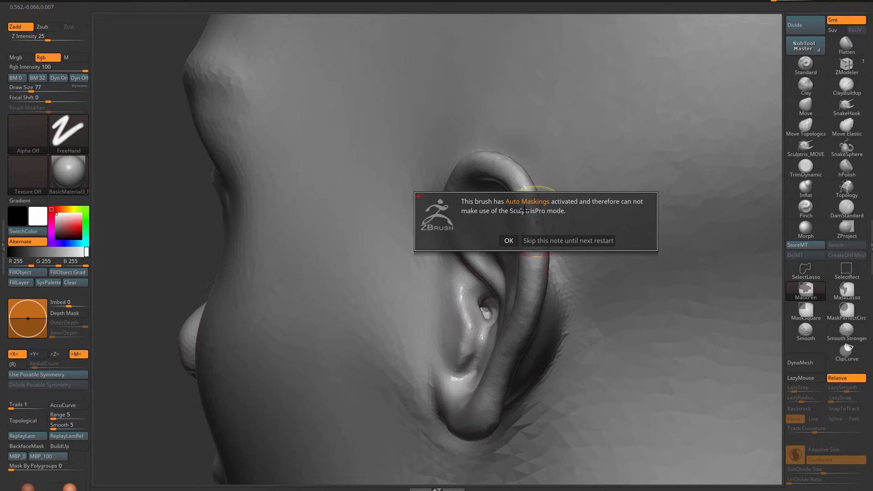
mouse_move(629, 211)
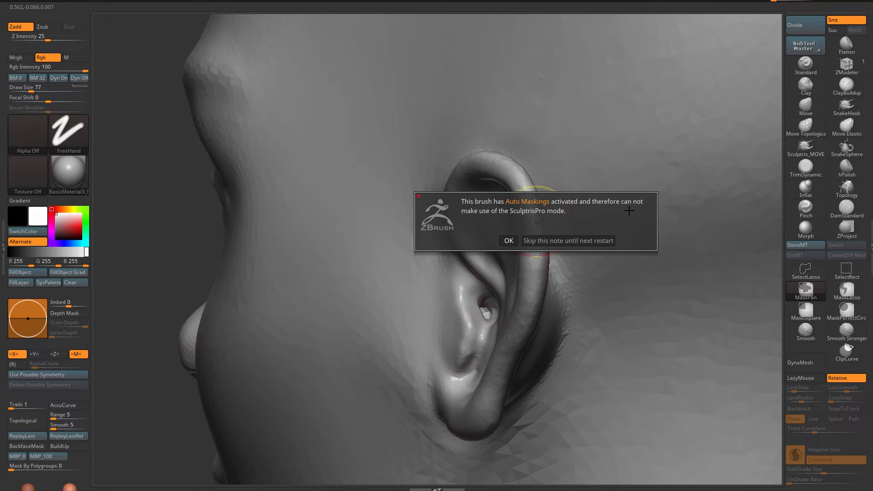
mouse_move(550, 219)
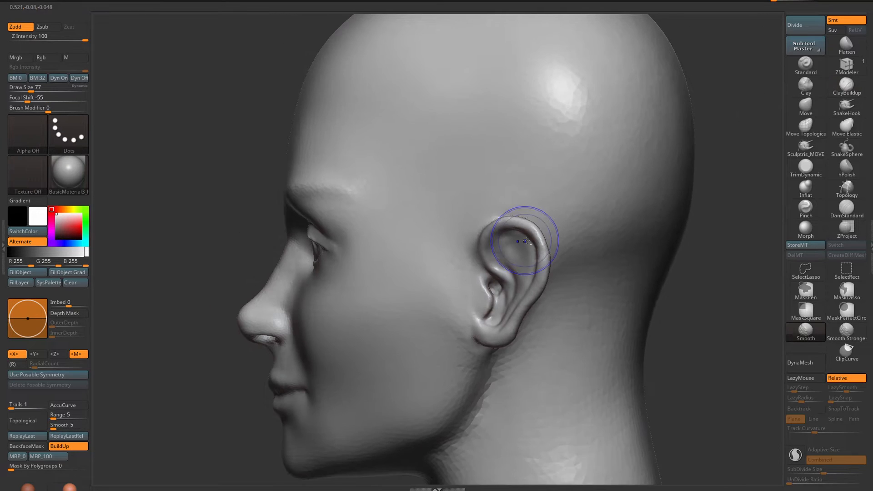
click(26, 446)
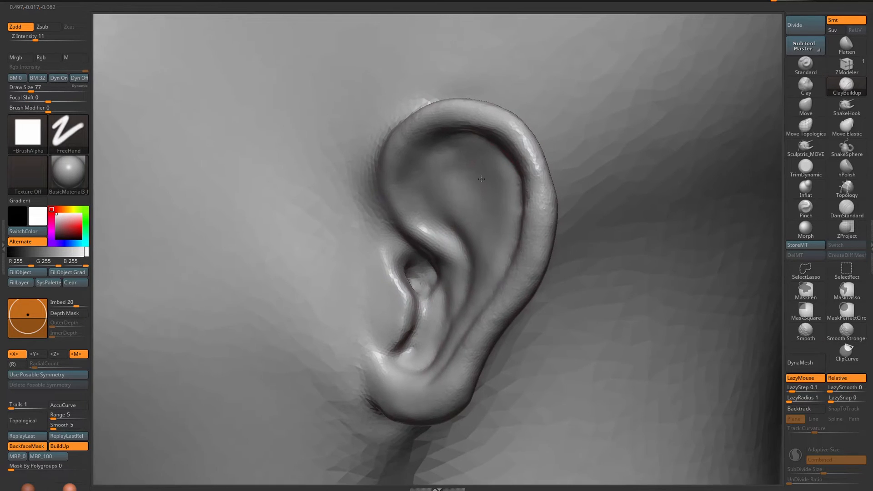
- Pull two thick horns out of the scalp patches with the SnakeHook brush
drag(480, 178, 500, 208)
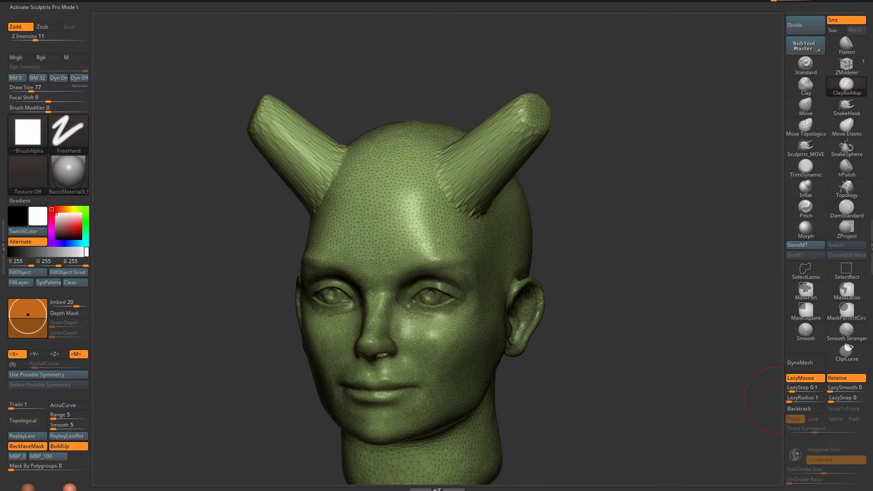
mouse_move(22, 446)
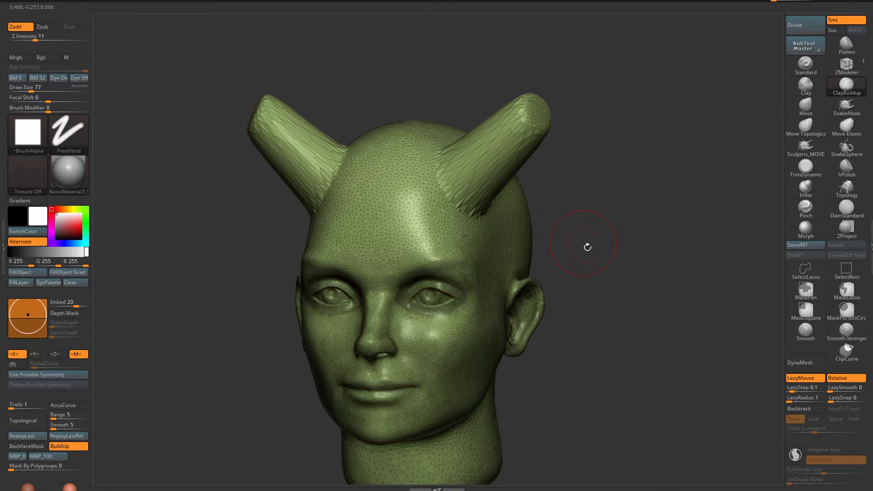
mouse_move(795, 455)
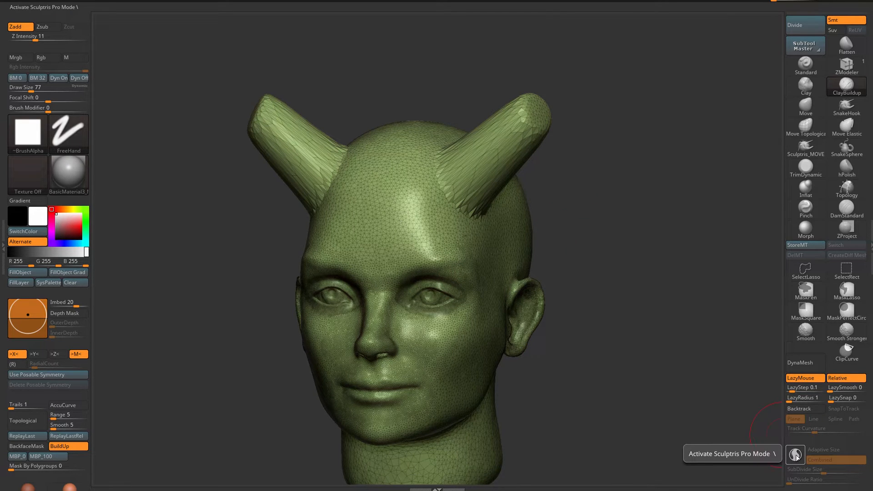
- Enable Sculptris Pro and Shift-smooth the horn bases, viewing from behind
click(796, 454)
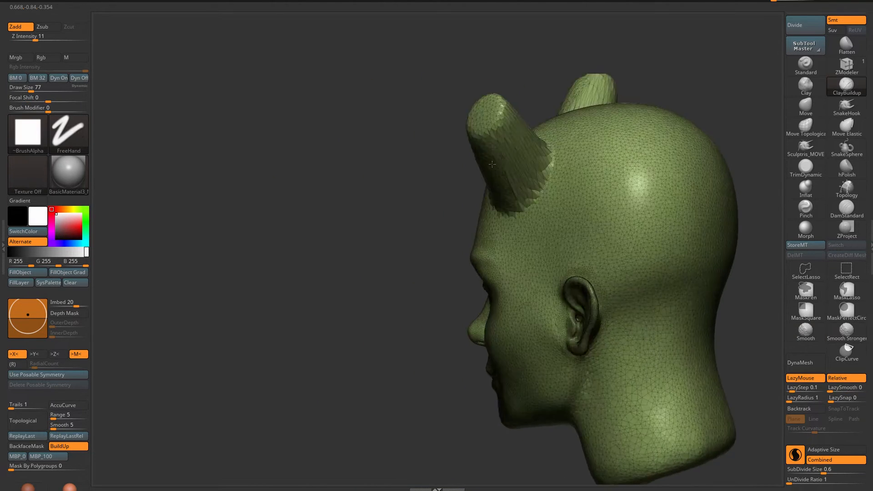
drag(491, 164, 514, 124)
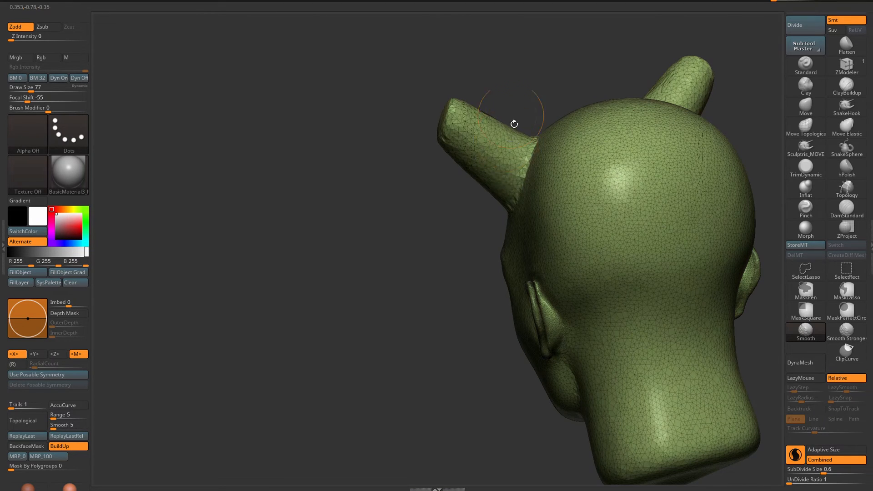
drag(514, 123, 503, 185)
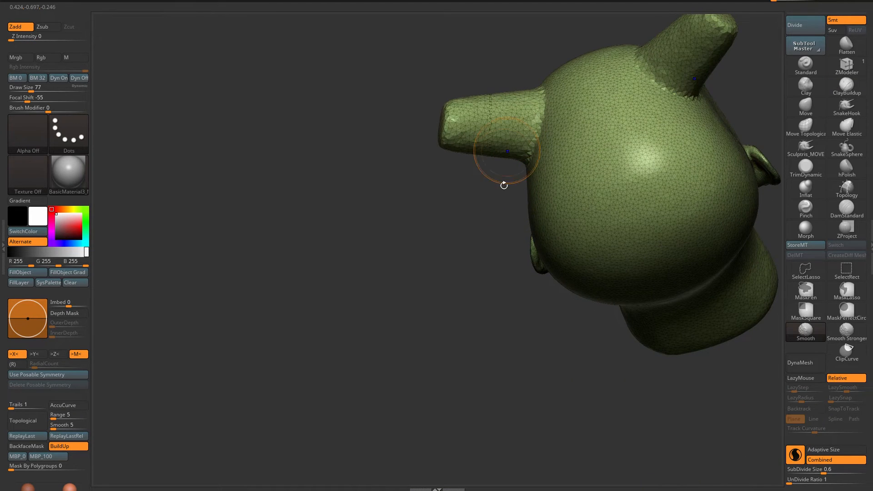
drag(504, 186, 492, 134)
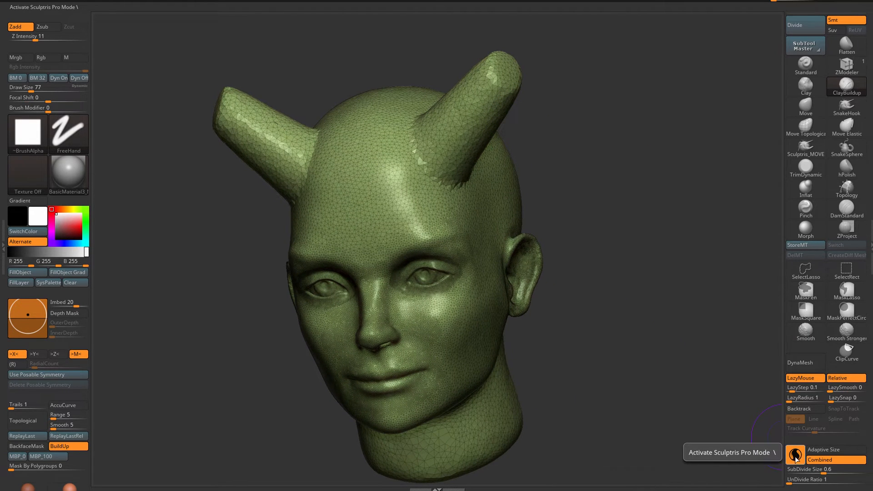
mouse_move(836, 450)
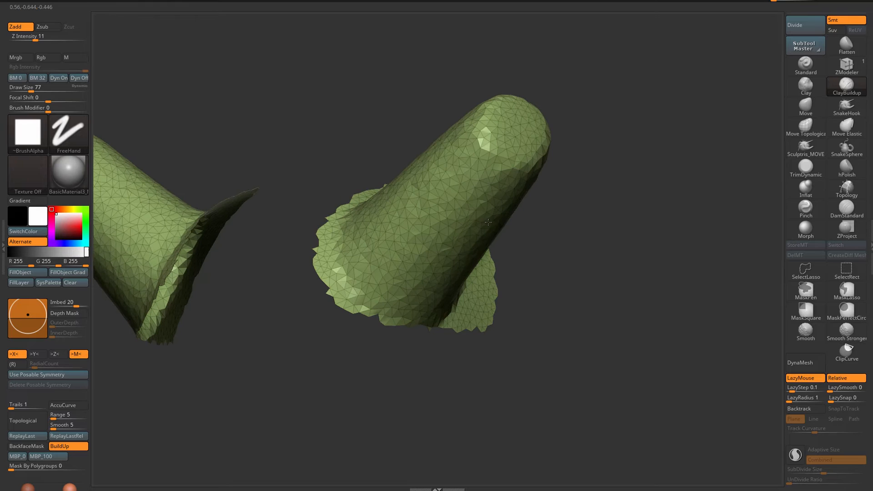
drag(489, 223, 496, 181)
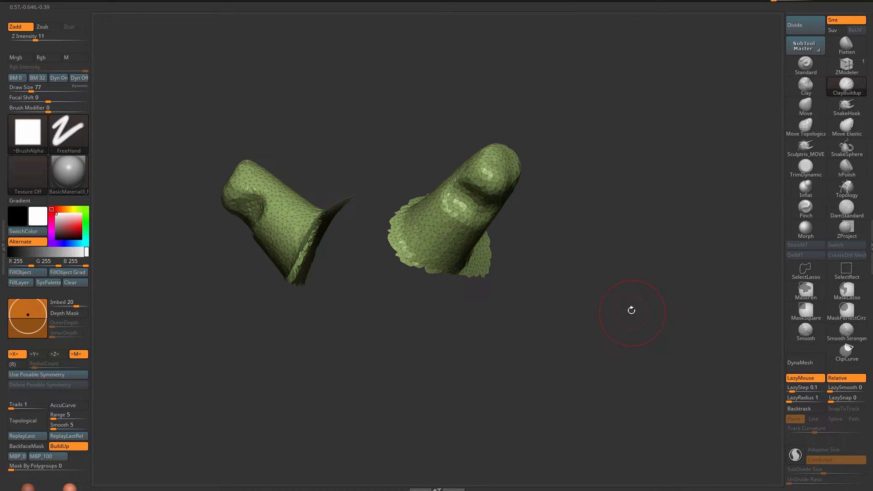
mouse_move(612, 288)
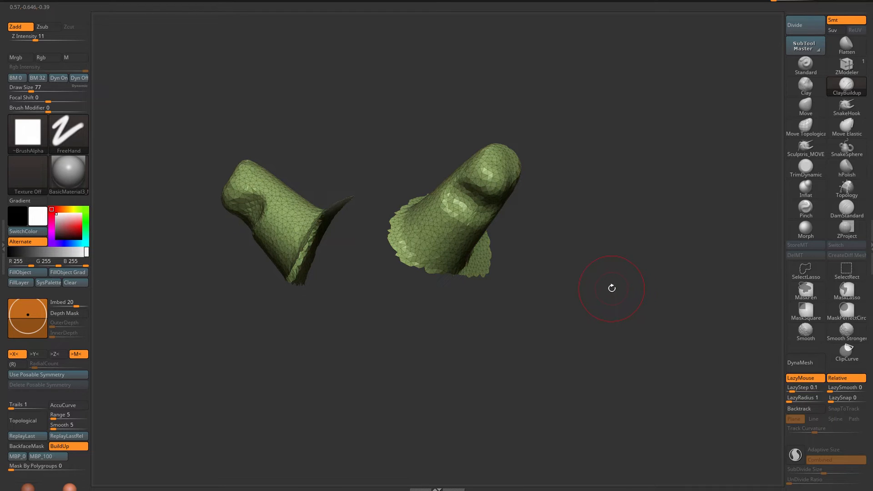
mouse_move(609, 288)
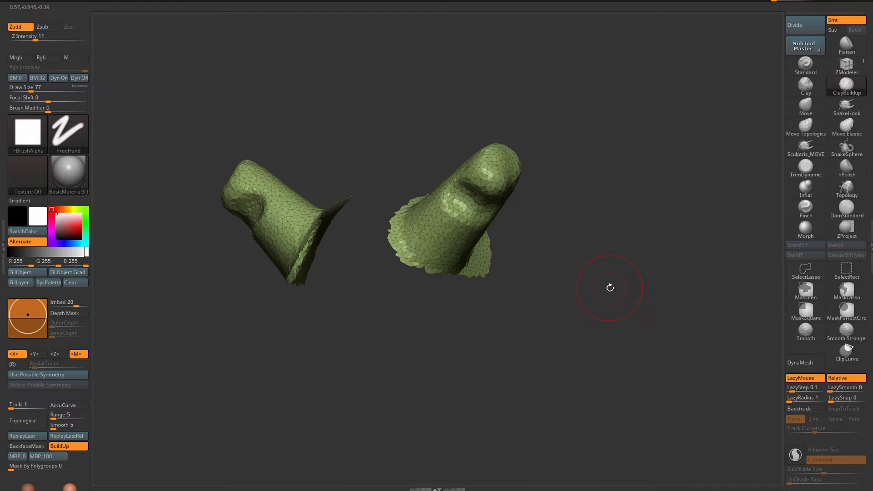
mouse_move(607, 286)
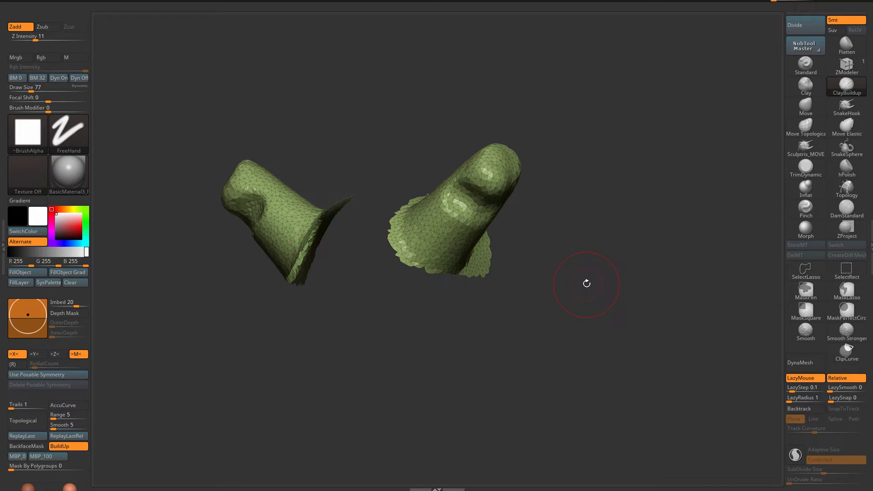
mouse_move(563, 247)
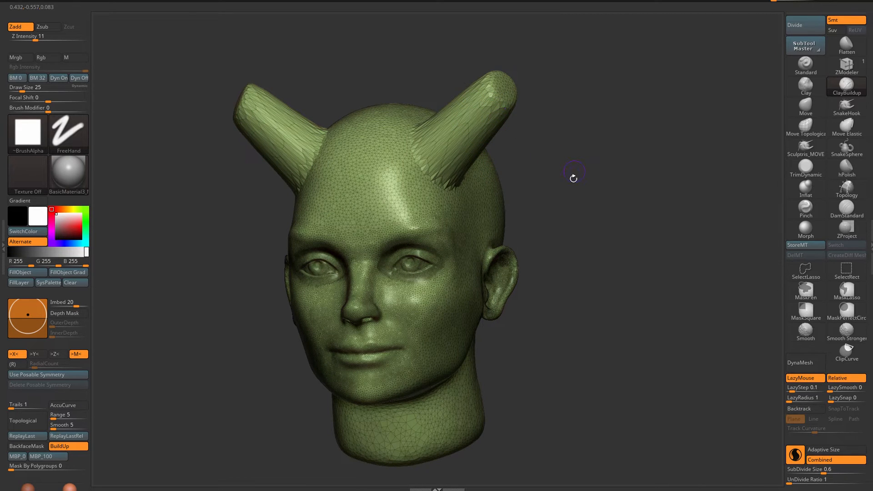
- Smooth the horn-to-skull joins with Smooth and Dots stroke while rotating the view
drag(573, 178, 499, 160)
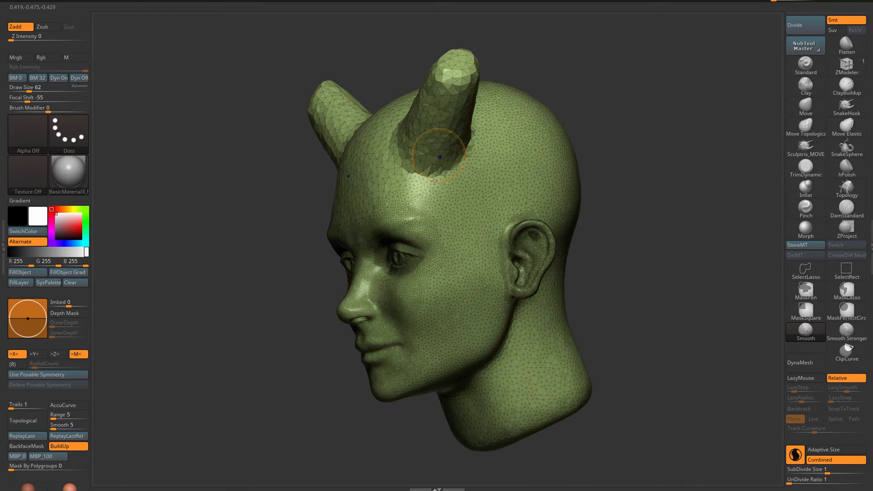
drag(440, 167, 501, 122)
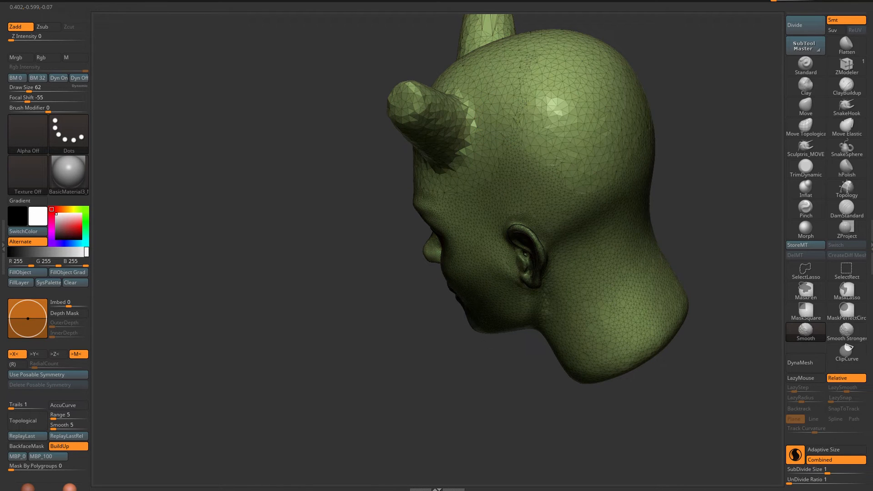
drag(523, 100, 585, 217)
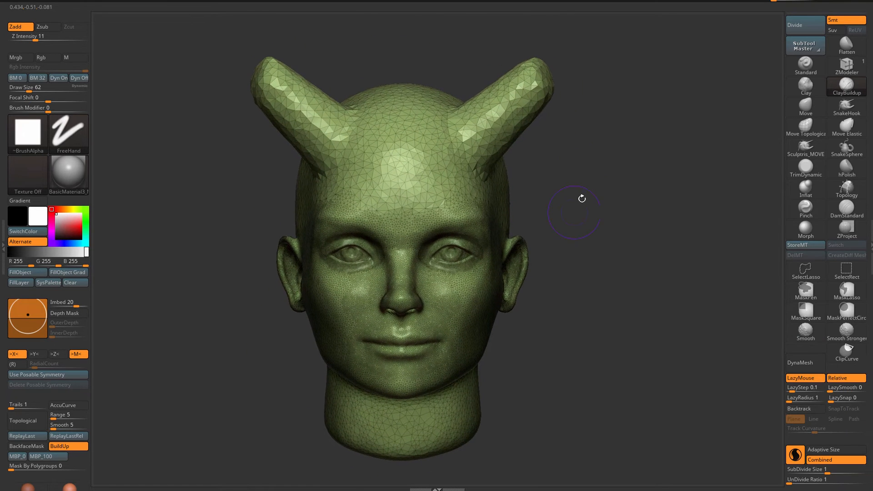
mouse_move(715, 382)
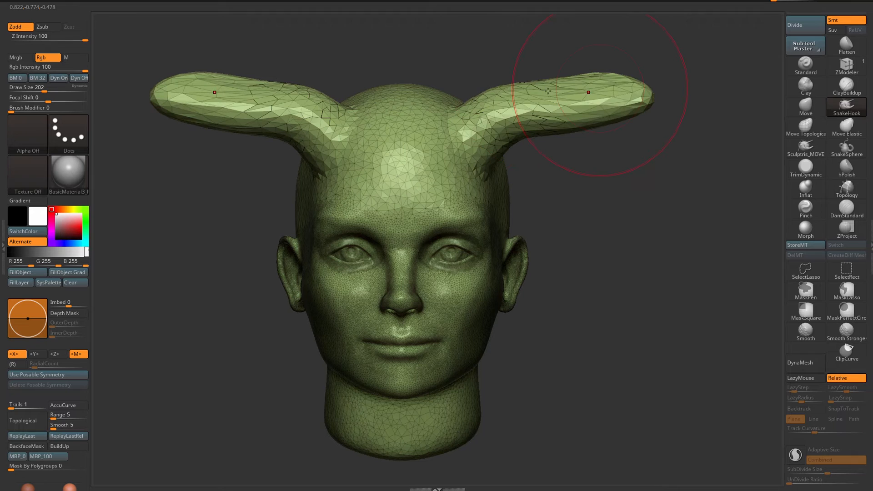
- SnakeHook the horns into long wavy curves, then reshape the right horn's base
drag(587, 93, 586, 124)
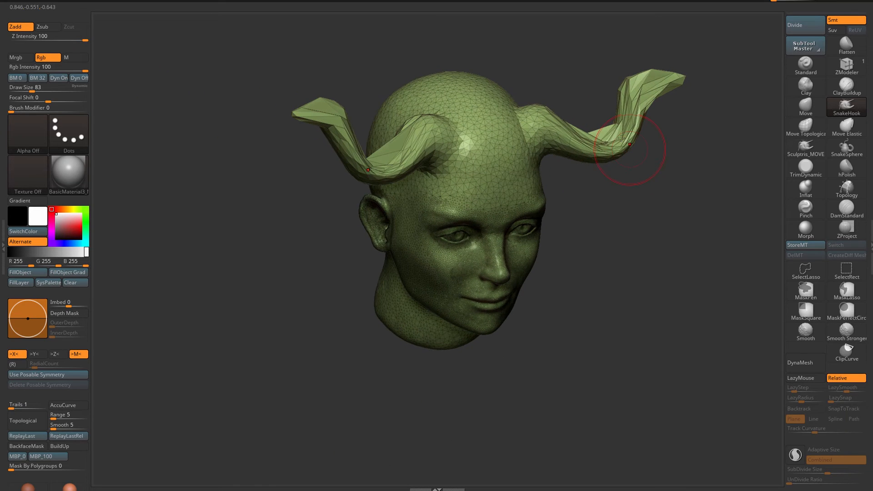
drag(629, 145, 791, 440)
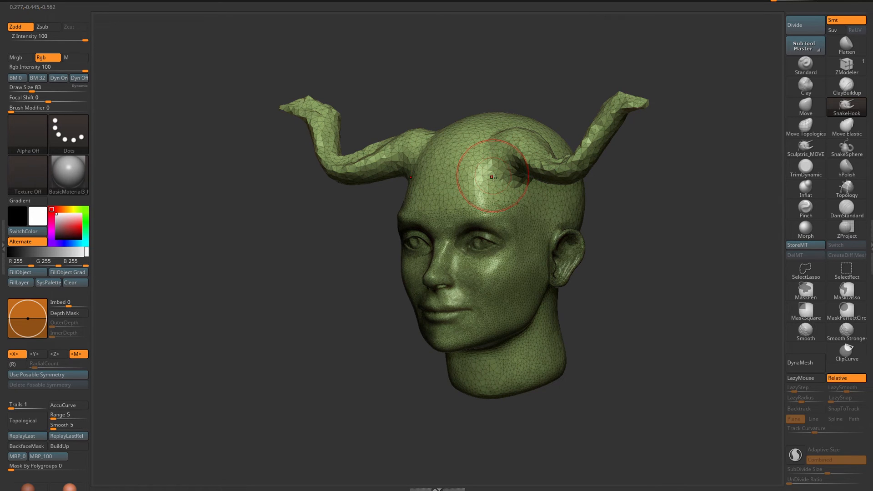
drag(490, 177, 493, 184)
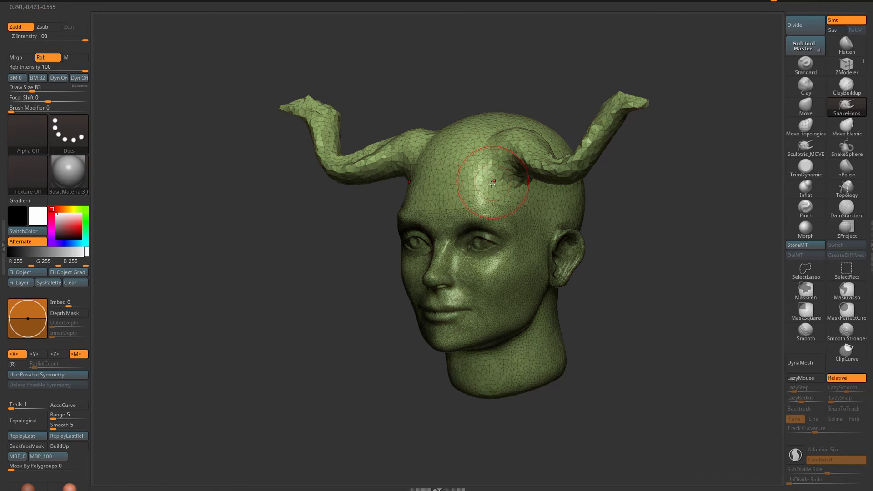
drag(490, 184, 546, 211)
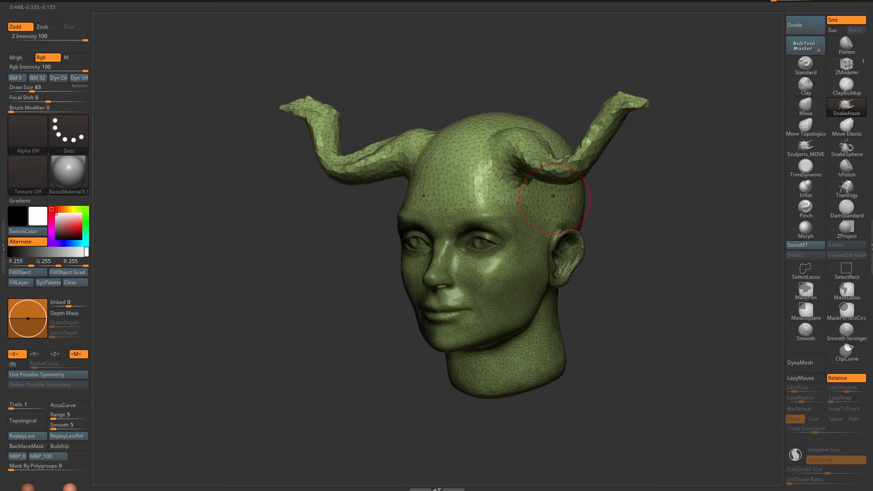
drag(551, 200, 498, 178)
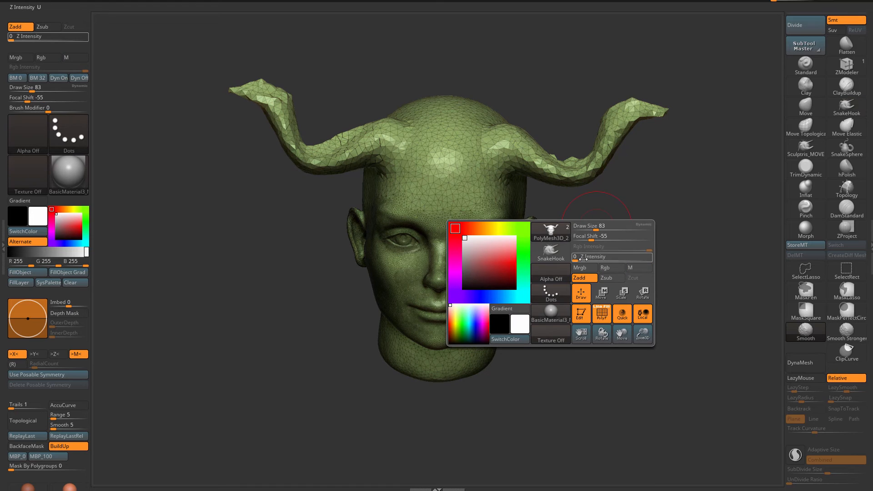
- Drag the Smooth brush Z Intensity slider up to 20
drag(579, 257, 613, 257)
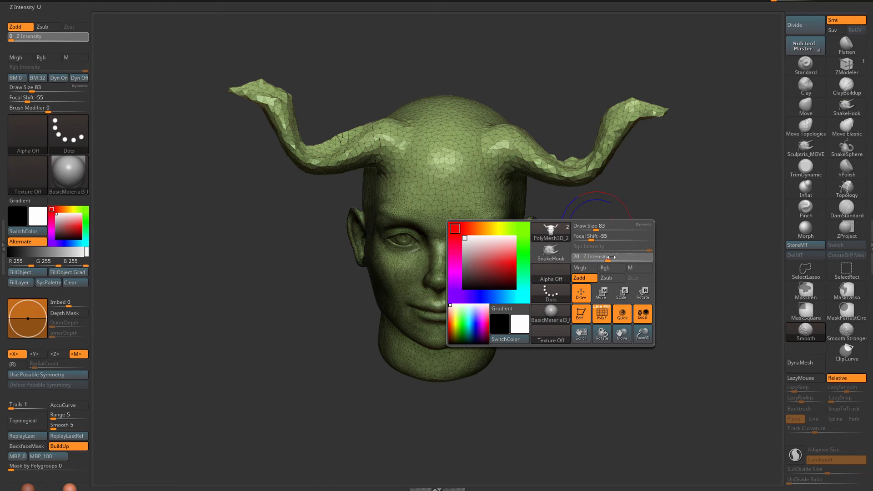
drag(601, 256, 645, 257)
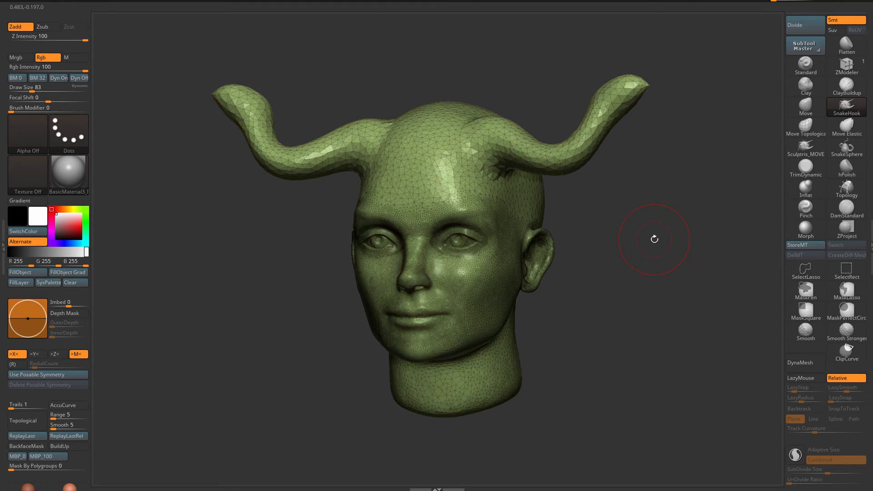
mouse_move(653, 237)
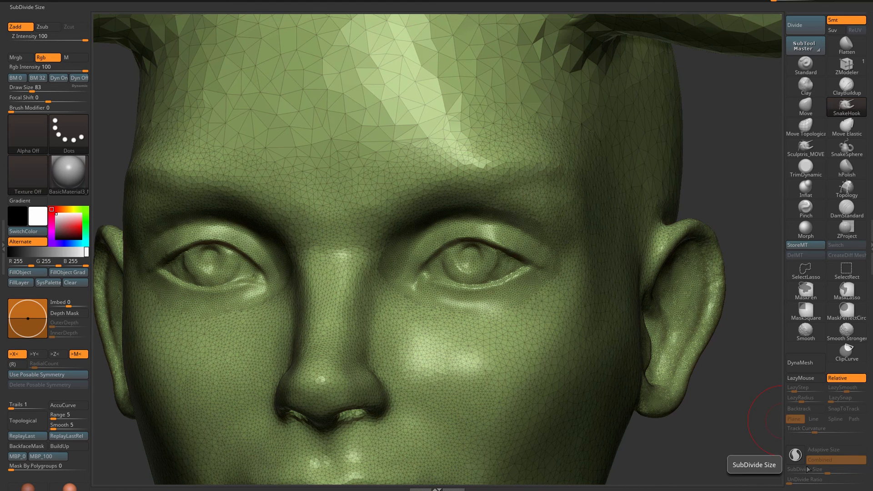
mouse_move(685, 316)
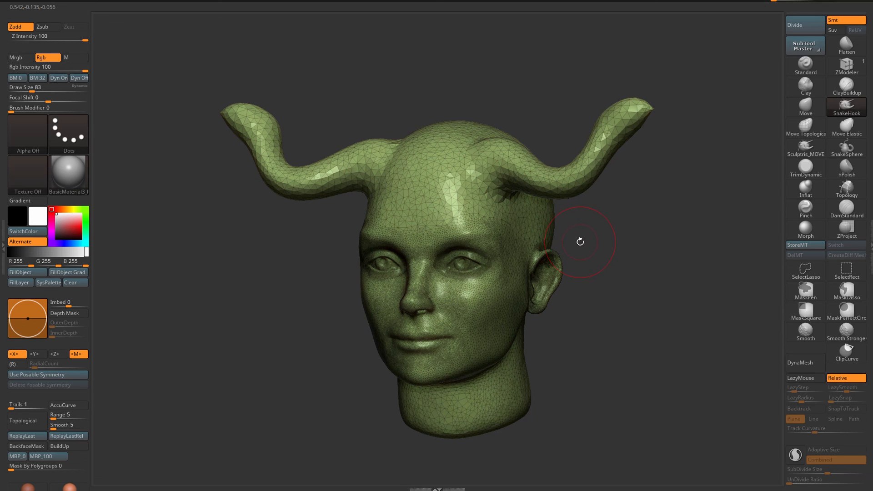
mouse_move(576, 255)
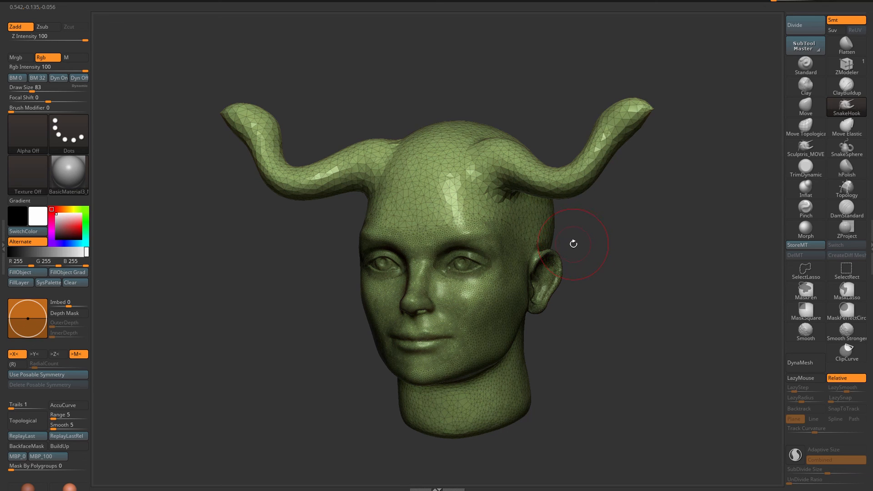
- Turn the horned head to face straight forward to review the smoothed horns
drag(573, 244, 536, 246)
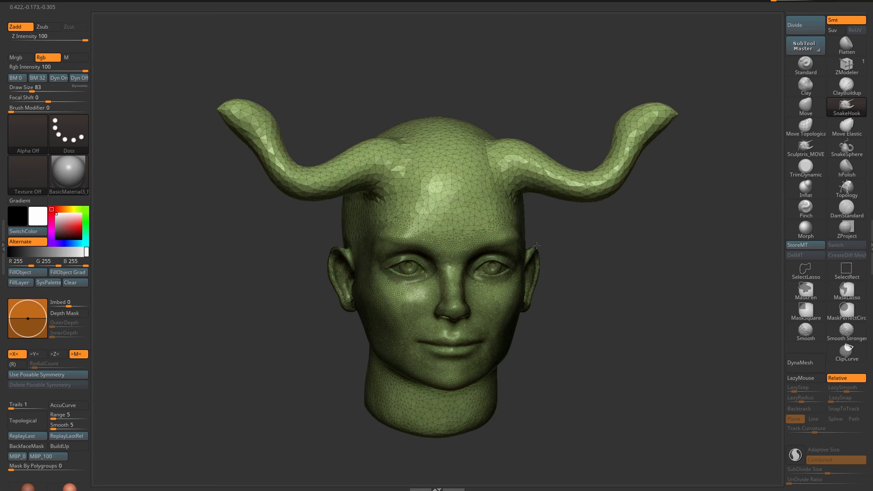